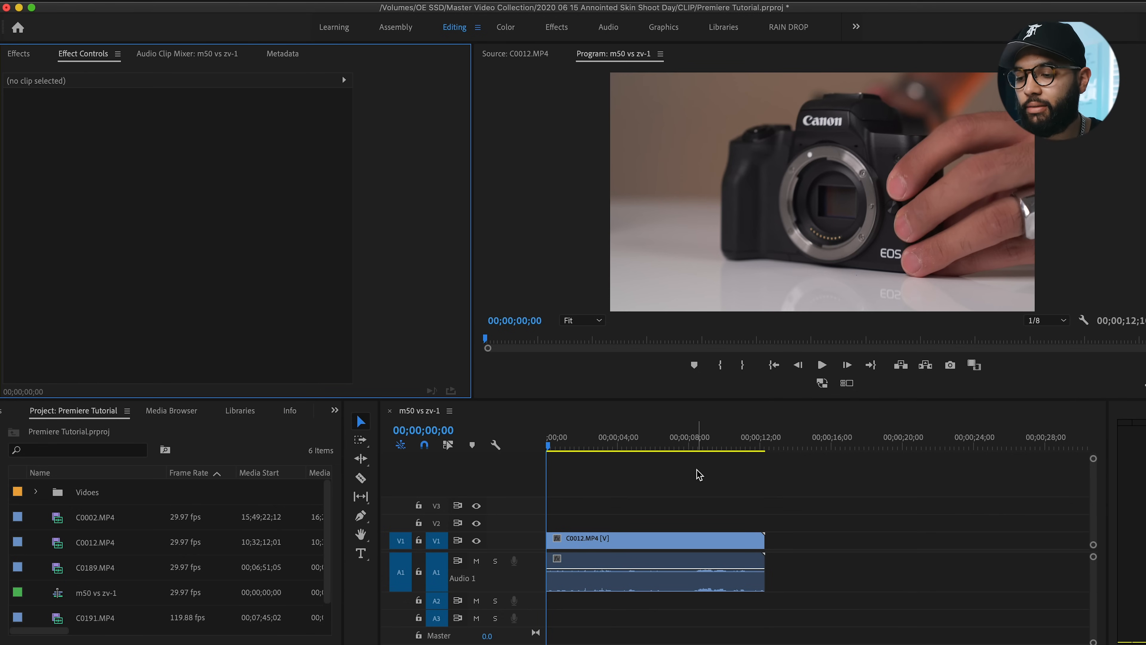
# Park the playhead on the lens frame around 00;00;04;00 for the new title.
pyautogui.click(618, 446)
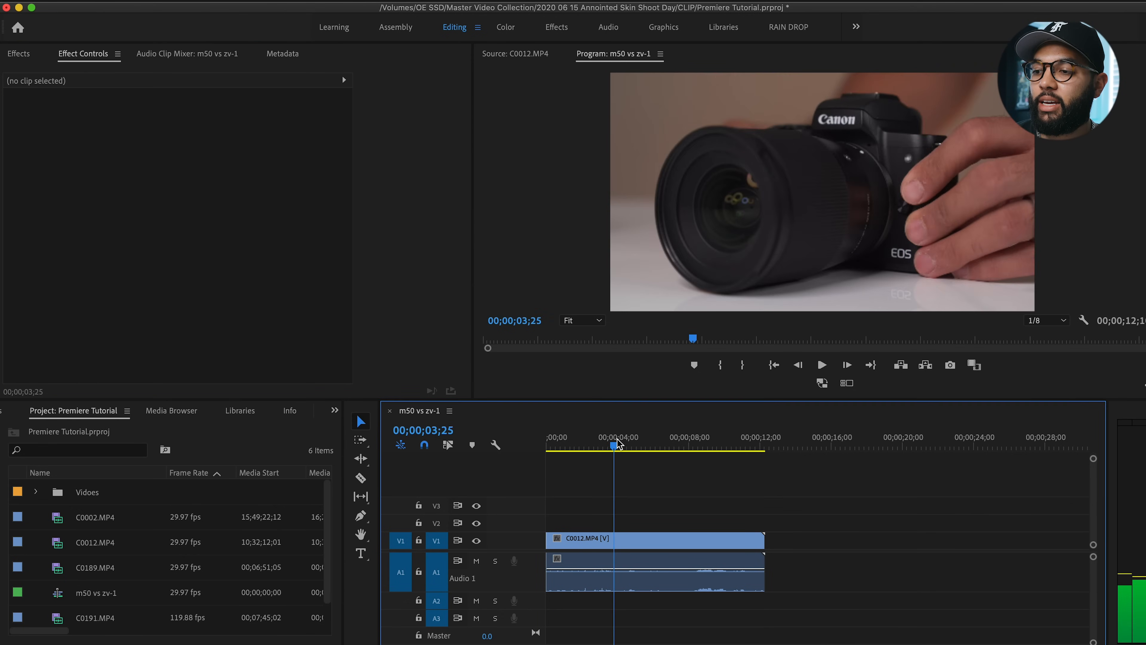
pyautogui.moveTo(615, 444); pyautogui.dragTo(622, 444)
pyautogui.write('SIGMA 16mm')
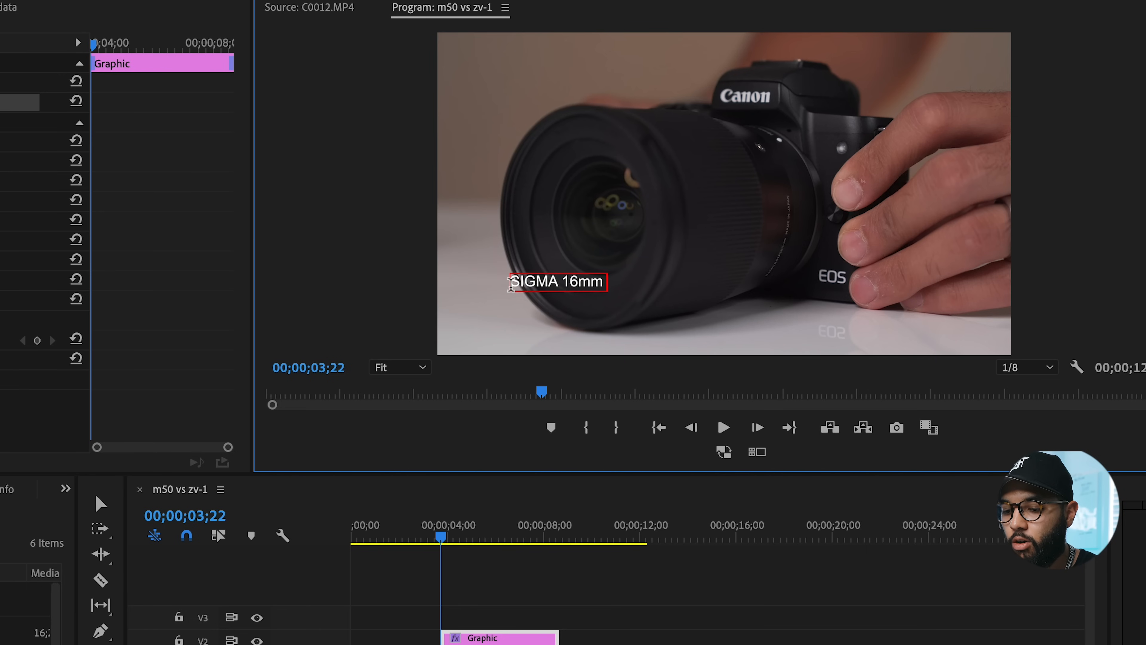
# Extend the title text to read 'SIGMA 16mm 1.4'.
pyautogui.write('1.4')
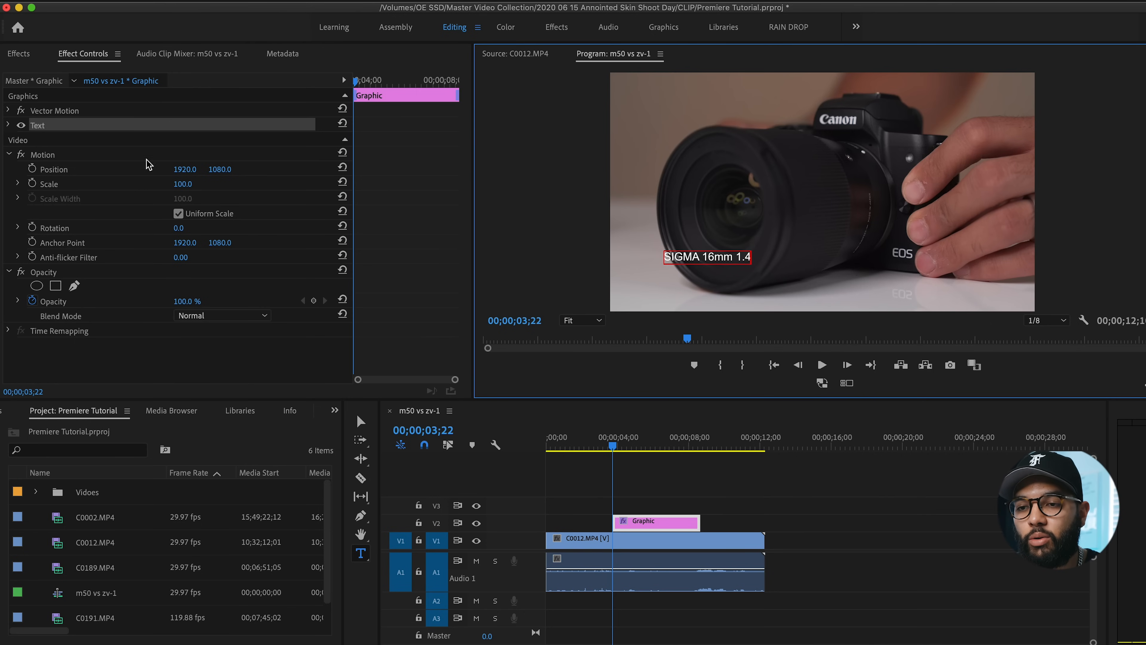
pyautogui.moveTo(73, 170)
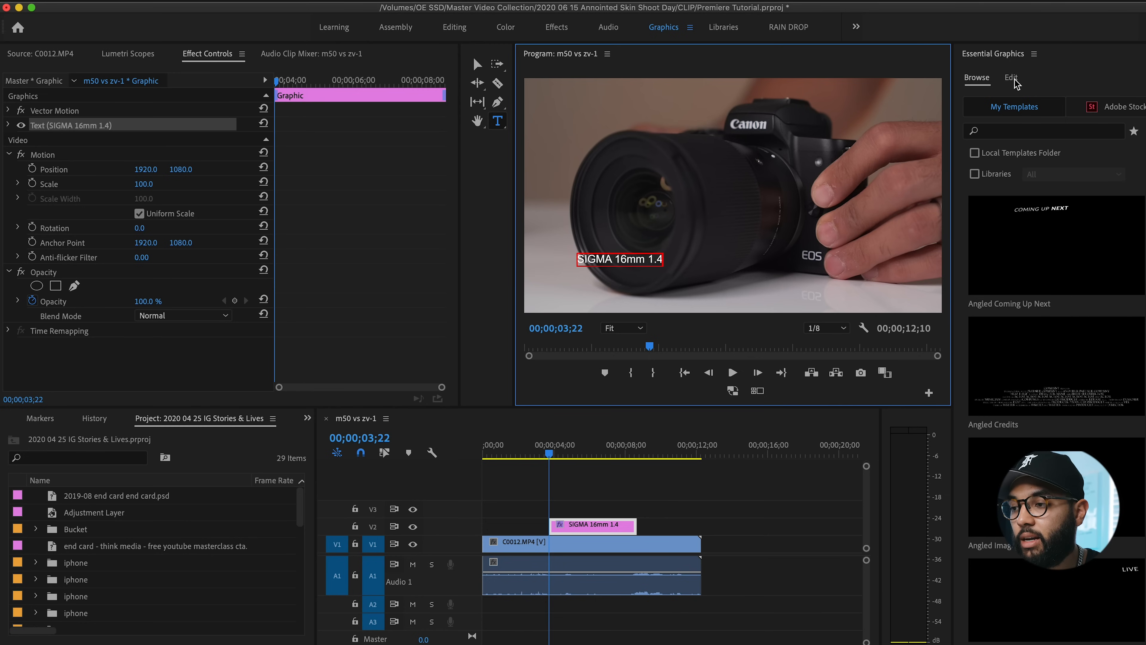
# Set the title in Helvetica Neue Black Italic (searched as 'helv') and enlarge the font size.
pyautogui.click(1012, 78)
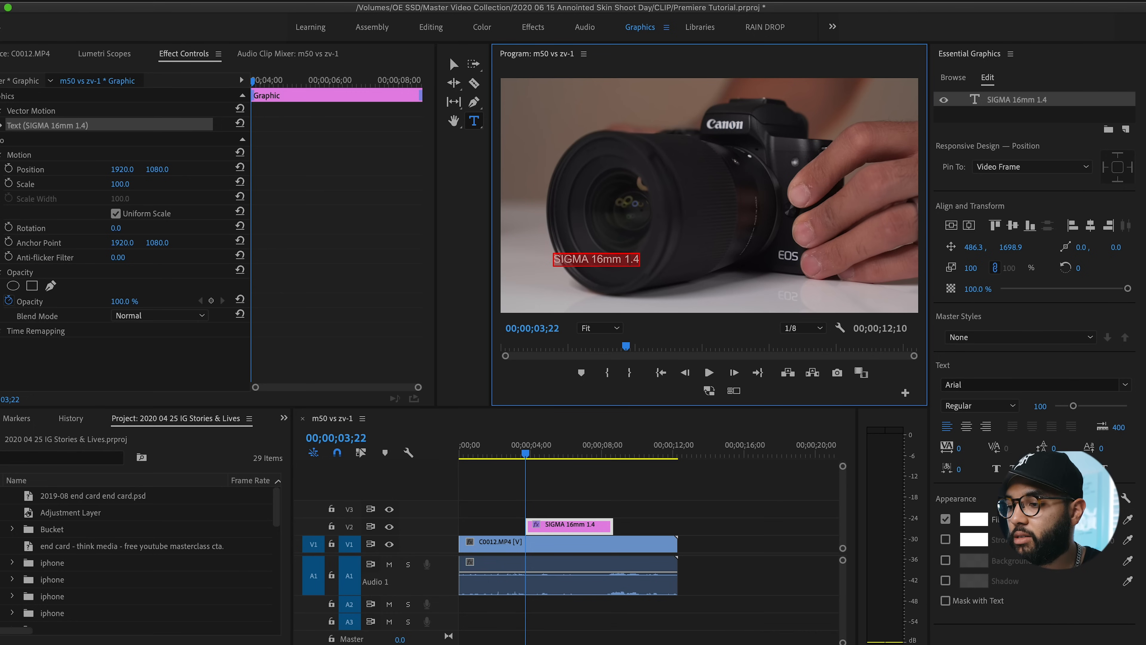
pyautogui.click(1031, 383)
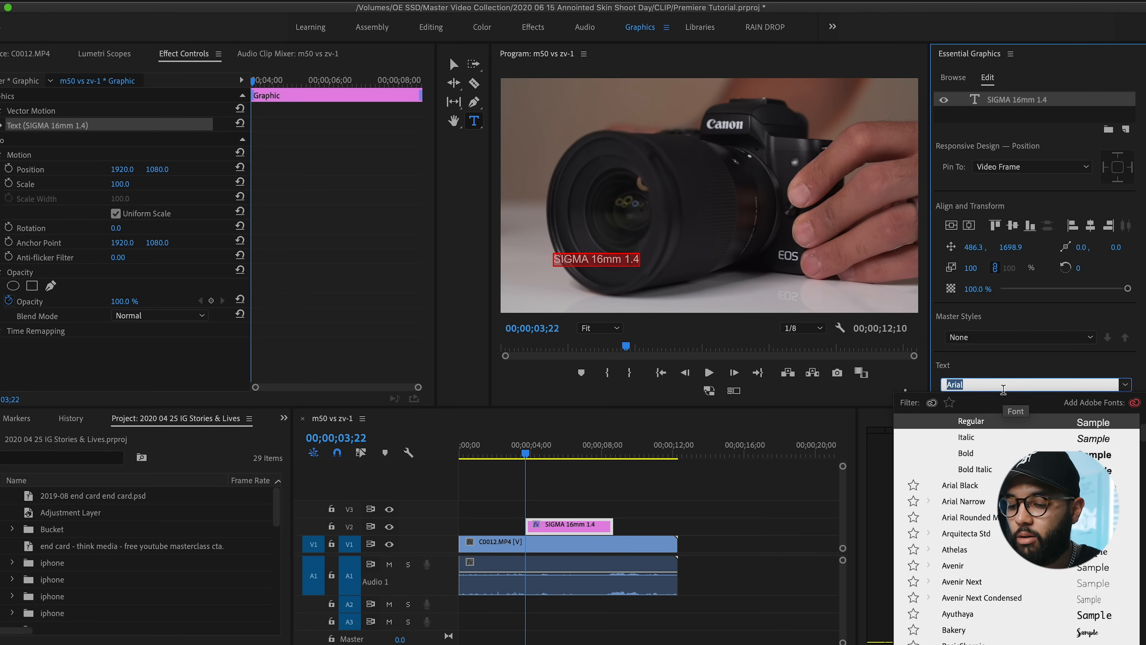
pyautogui.write('helv')
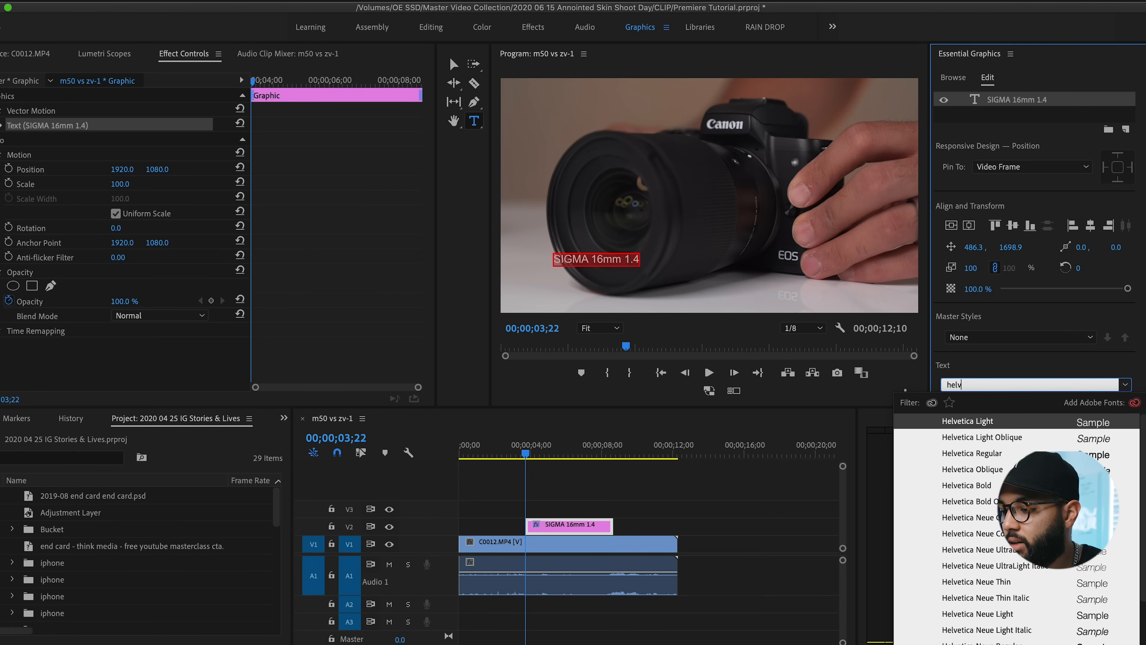
pyautogui.scroll(-3)
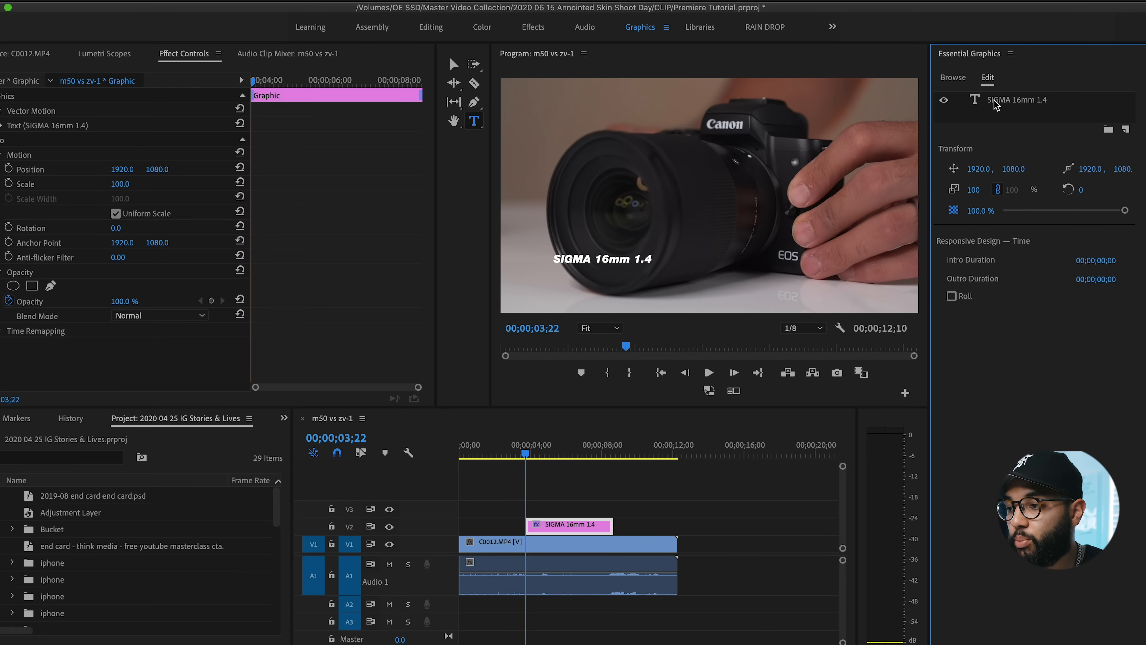
pyautogui.click(1019, 100)
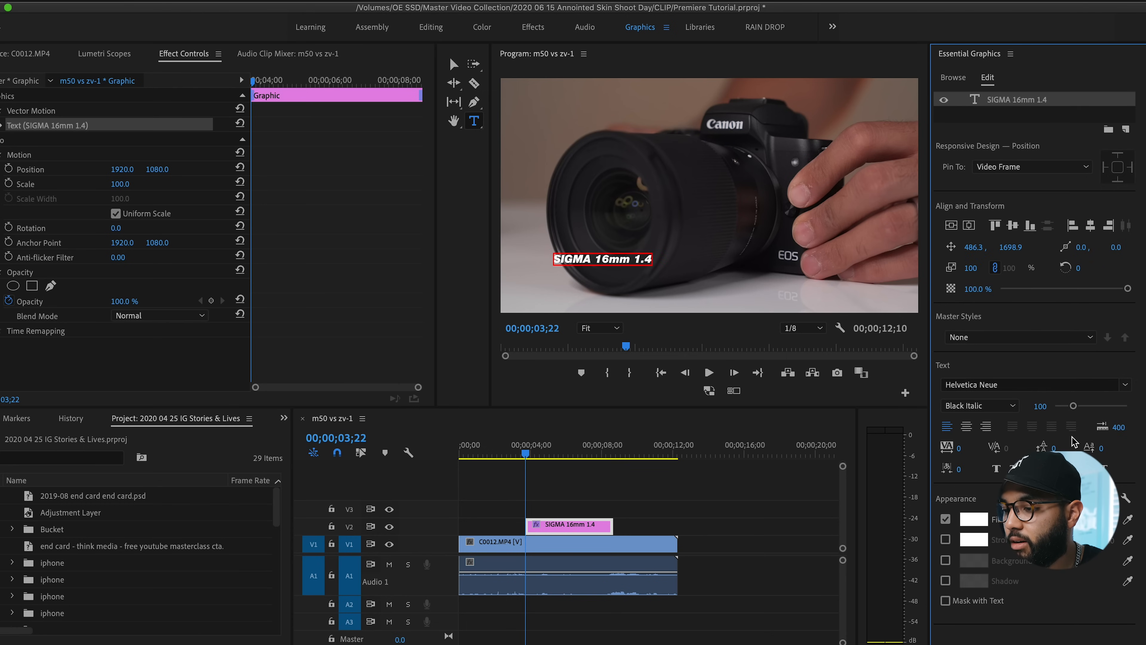
pyautogui.moveTo(1074, 406); pyautogui.dragTo(1071, 406)
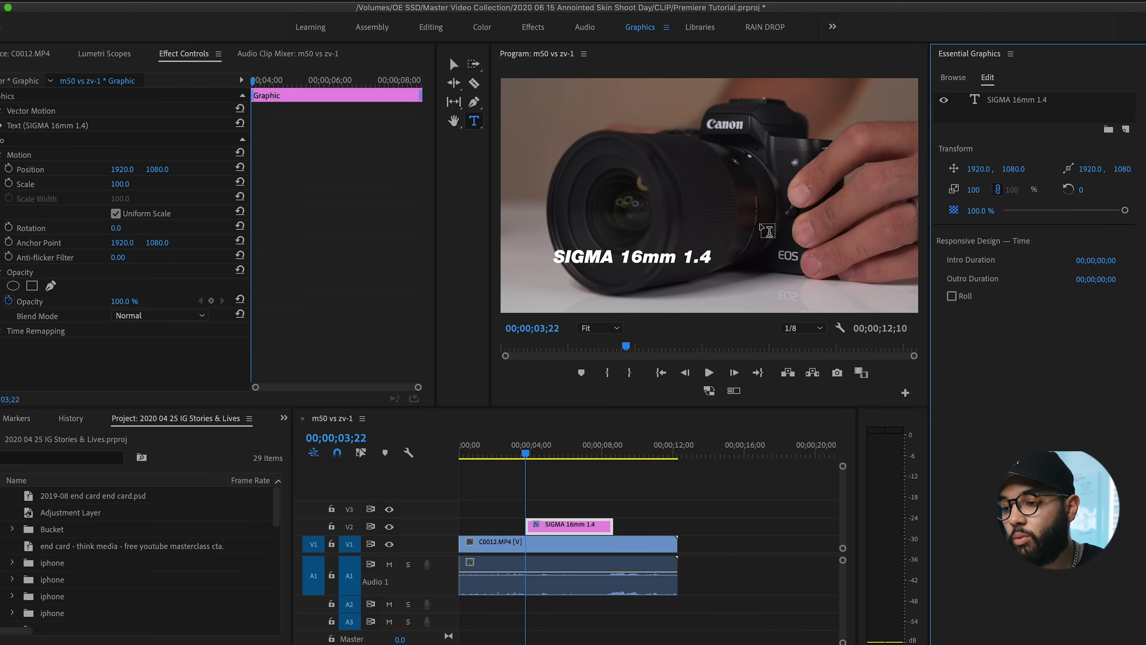
# Show Safe Margins in the Program Monitor and move the title lower-left inside them.
pyautogui.click(453, 64)
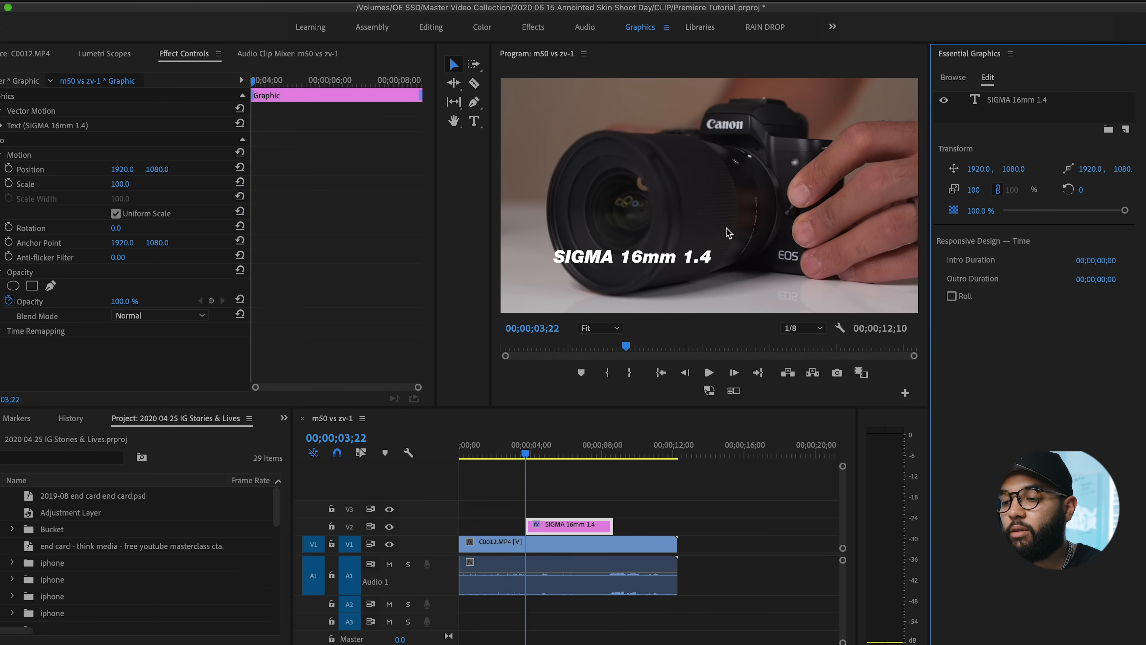
pyautogui.click(615, 257)
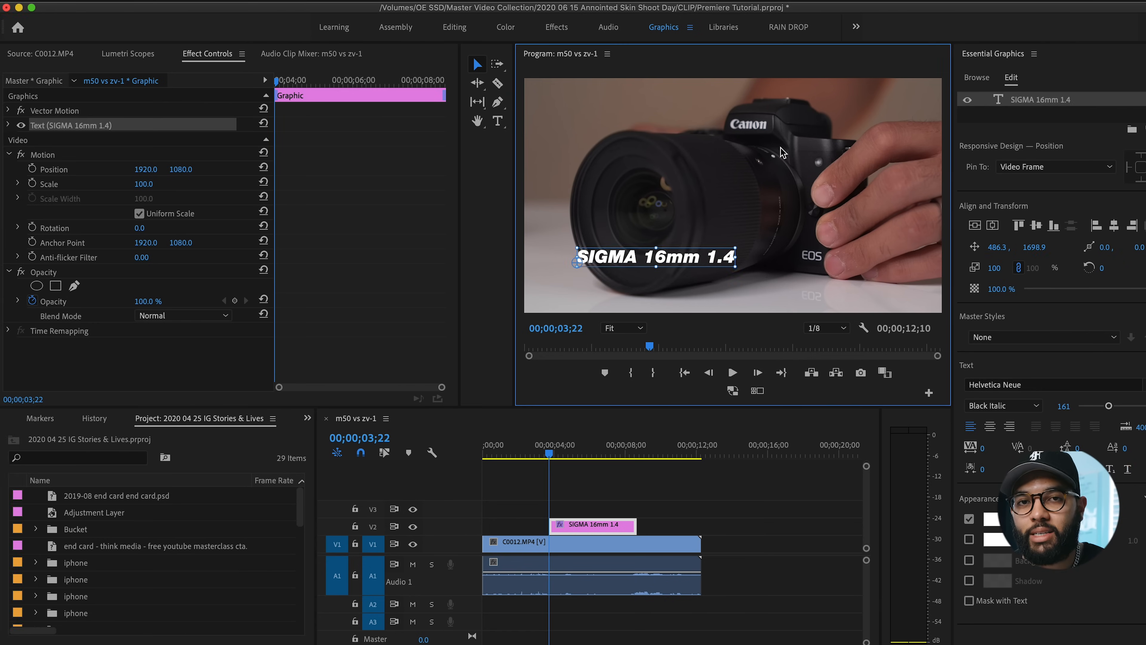
pyautogui.moveTo(862, 143)
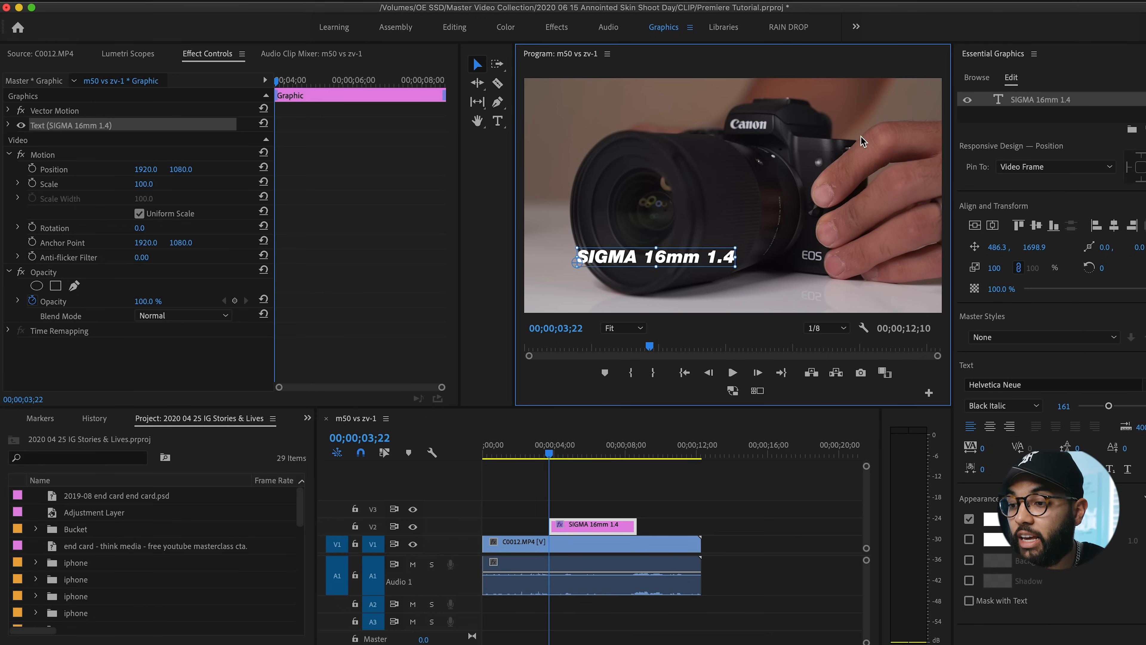
pyautogui.rightClick(774, 171)
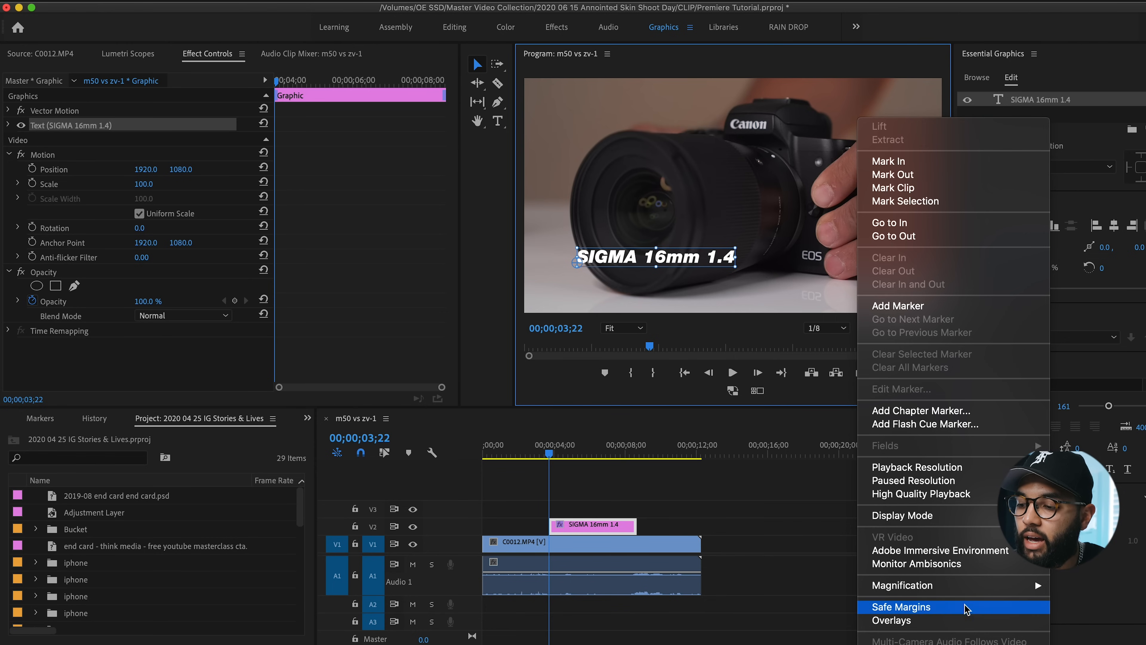
pyautogui.click(901, 606)
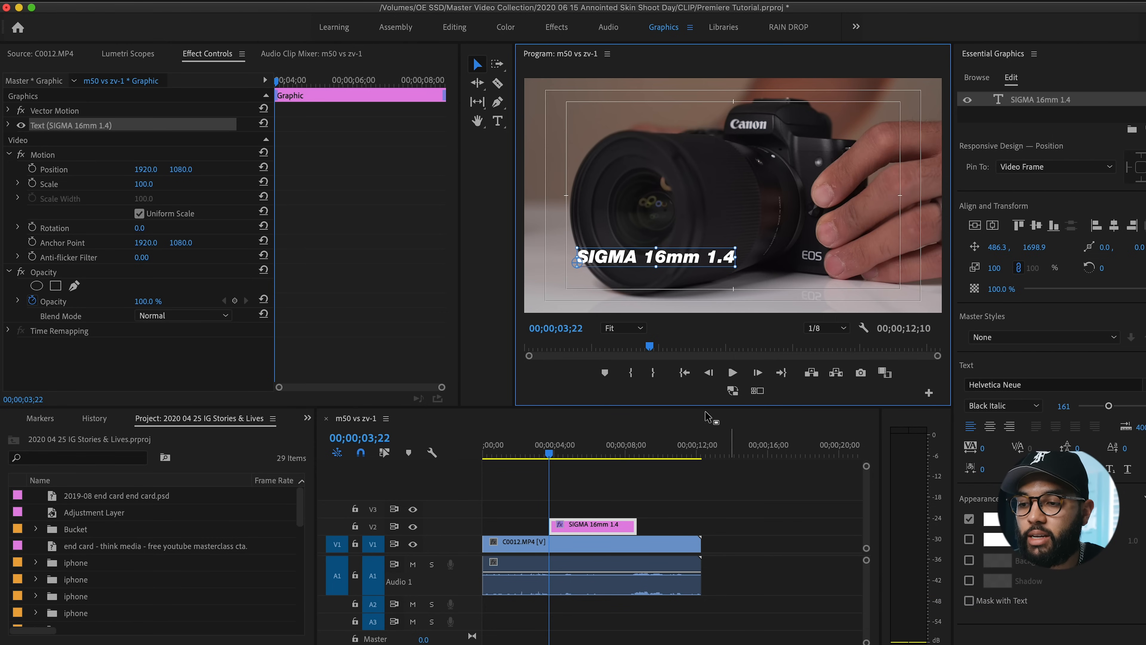
pyautogui.moveTo(584, 288)
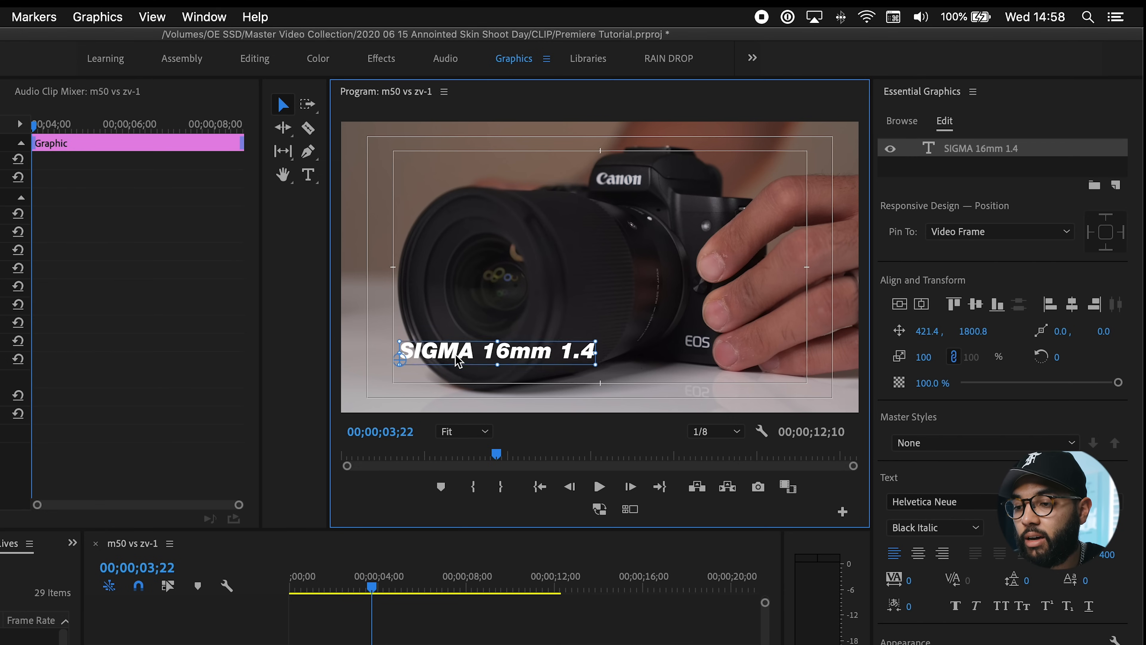
pyautogui.moveTo(493, 351); pyautogui.dragTo(494, 366)
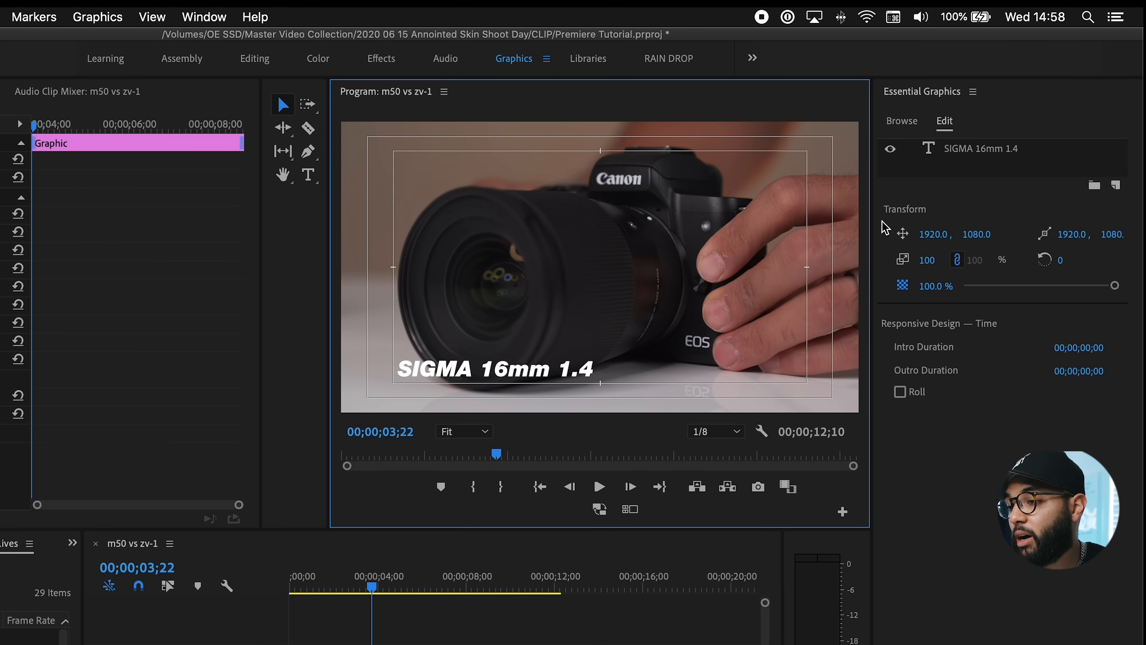
pyautogui.moveTo(1117, 185)
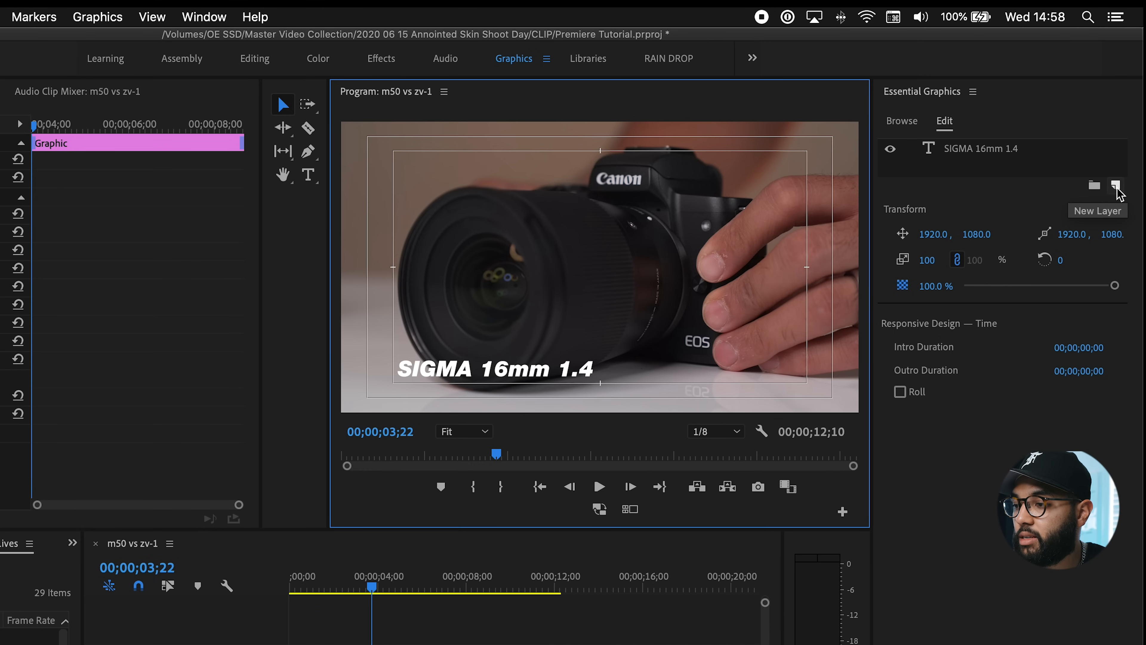
# Add a Rectangle layer (Shape 01) to the graphic, trying a red fill before leaving it black.
pyautogui.click(1116, 185)
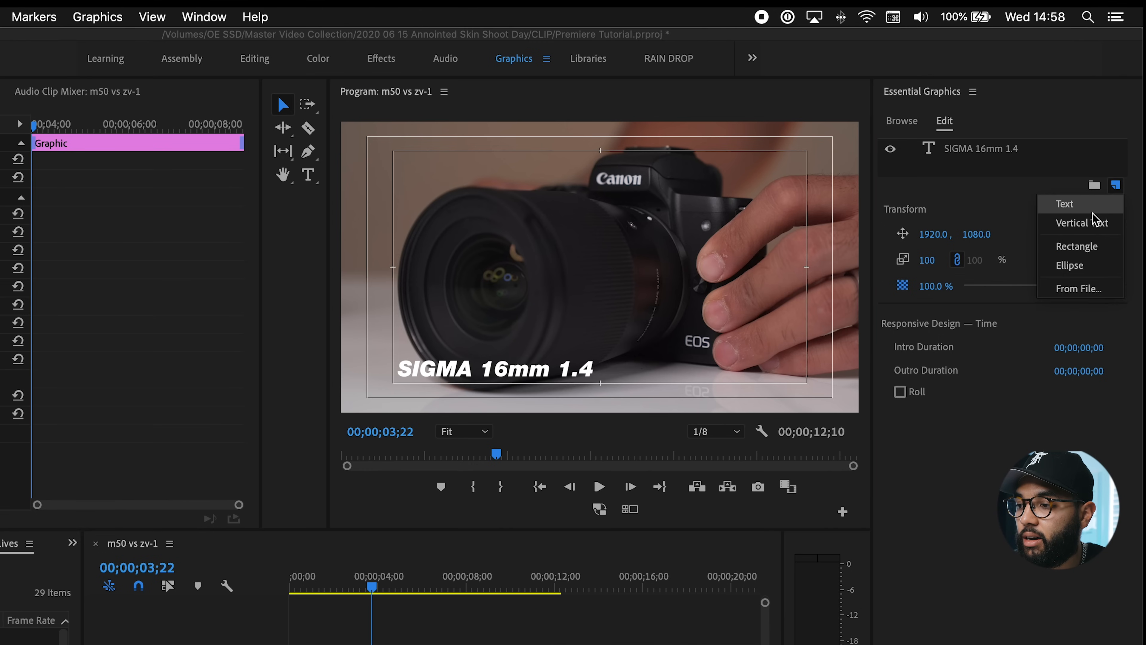
pyautogui.click(1076, 247)
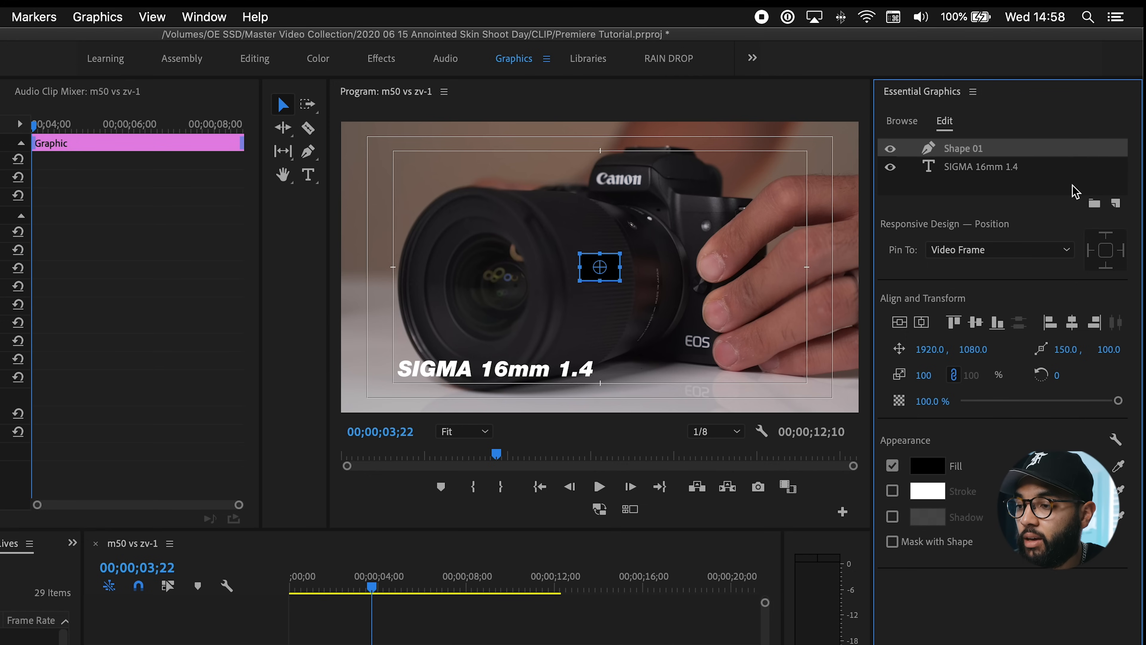
pyautogui.click(928, 465)
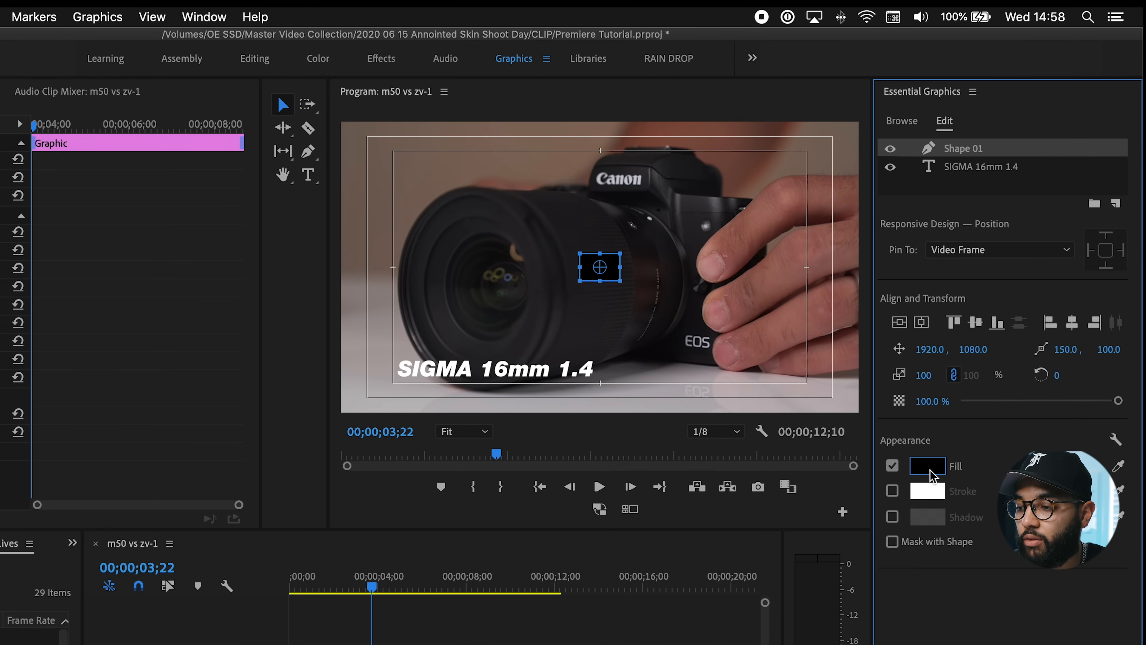
pyautogui.click(926, 465)
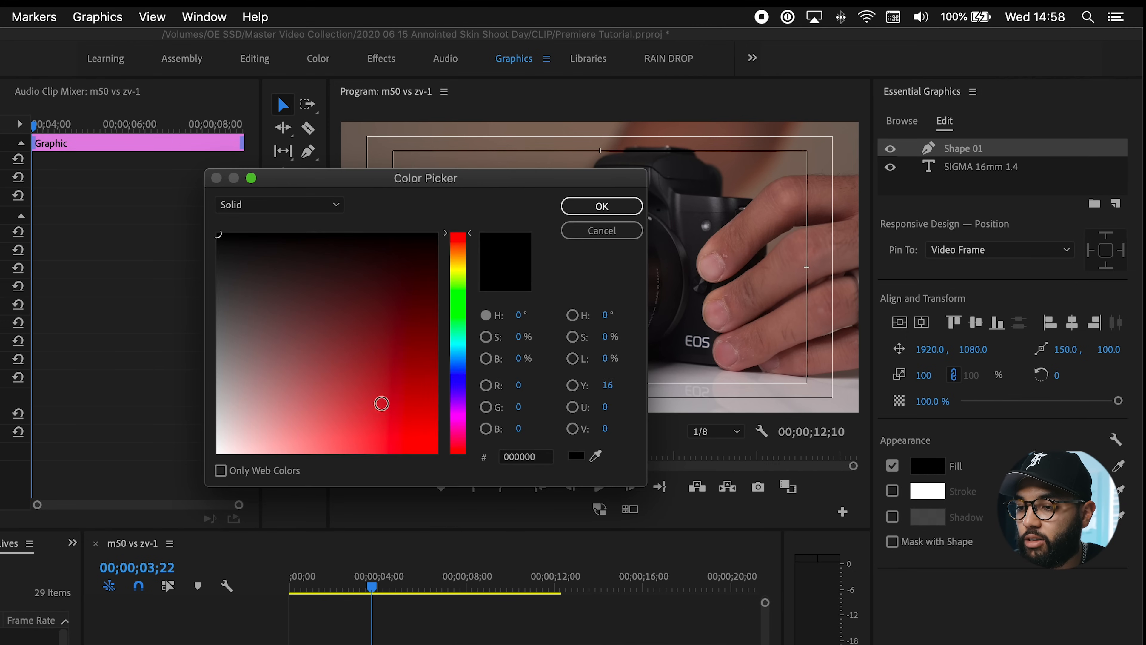
pyautogui.click(600, 205)
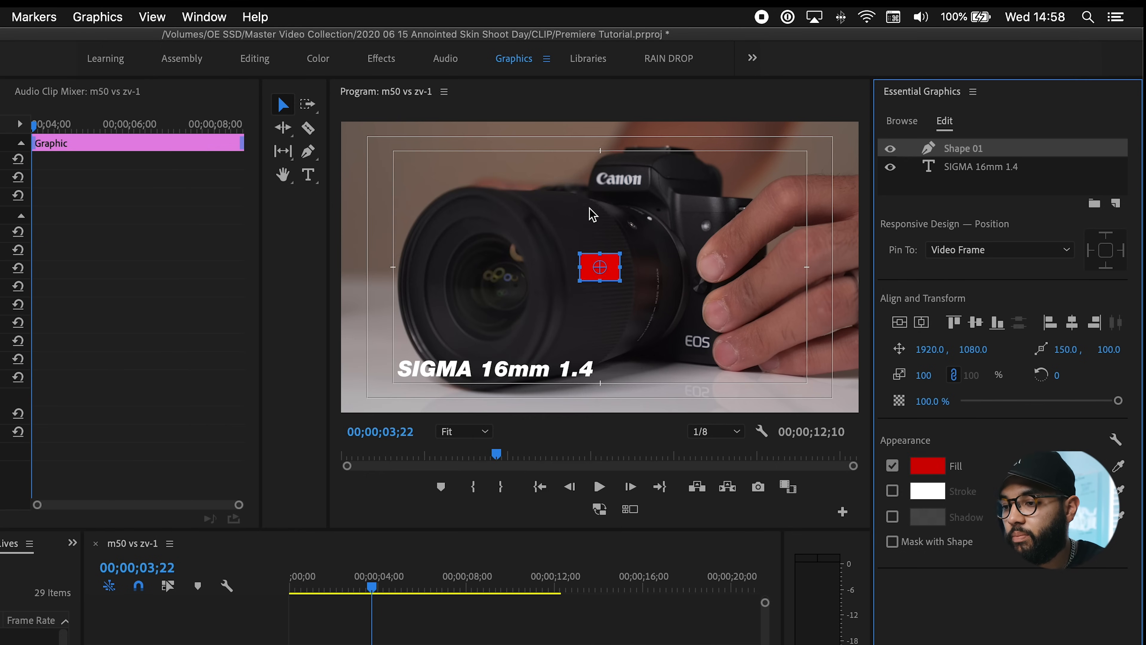
pyautogui.click(925, 466)
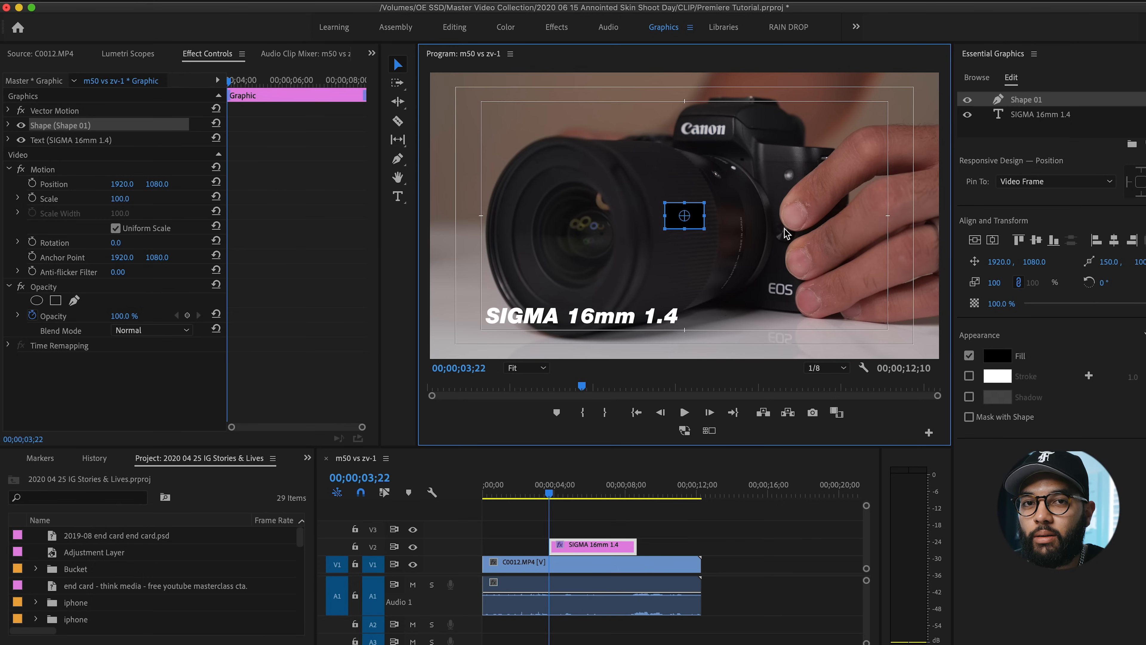
pyautogui.moveTo(702, 237)
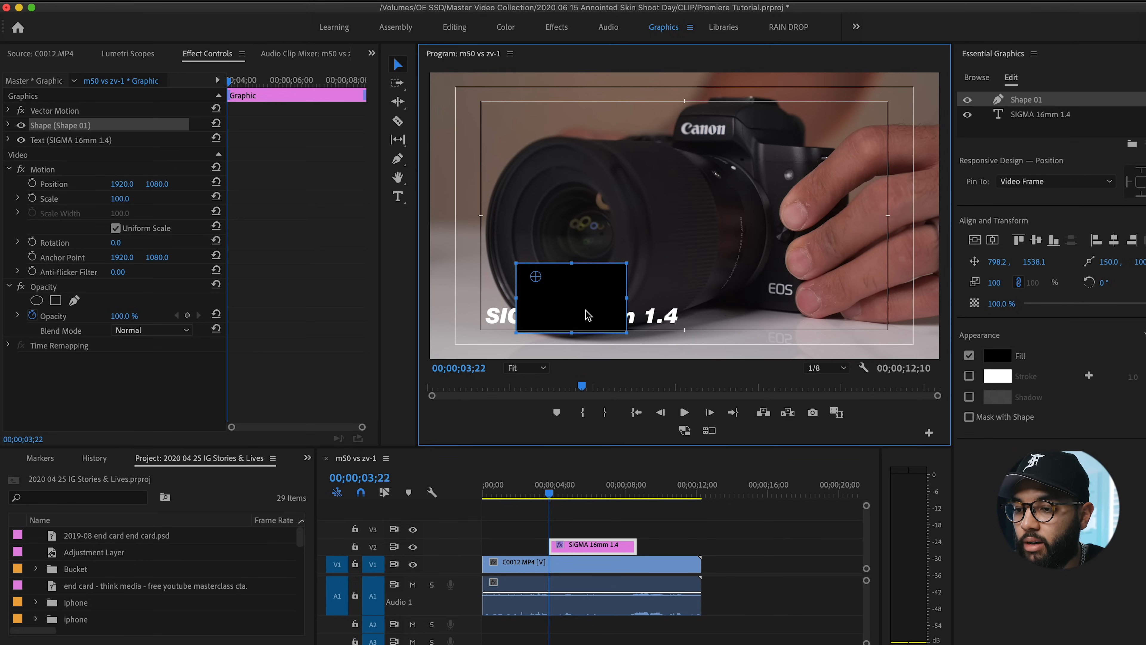
# Stretch the black box over the title and move Shape 01 beneath the text layer.
pyautogui.moveTo(589, 316); pyautogui.dragTo(546, 322)
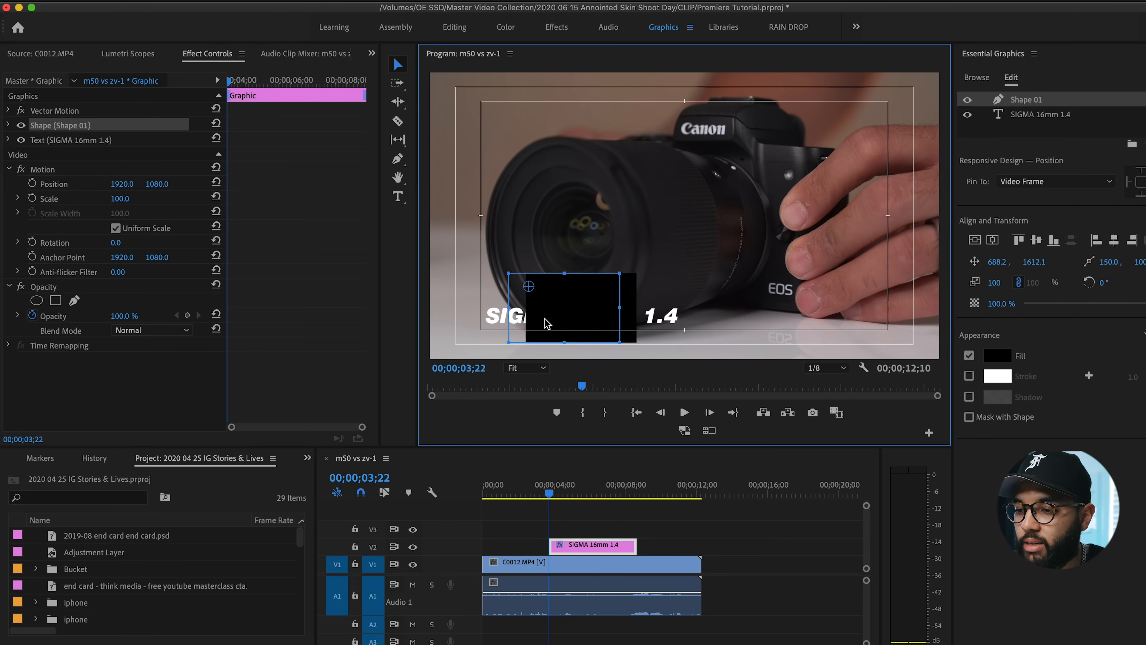
pyautogui.moveTo(563, 306); pyautogui.dragTo(526, 301)
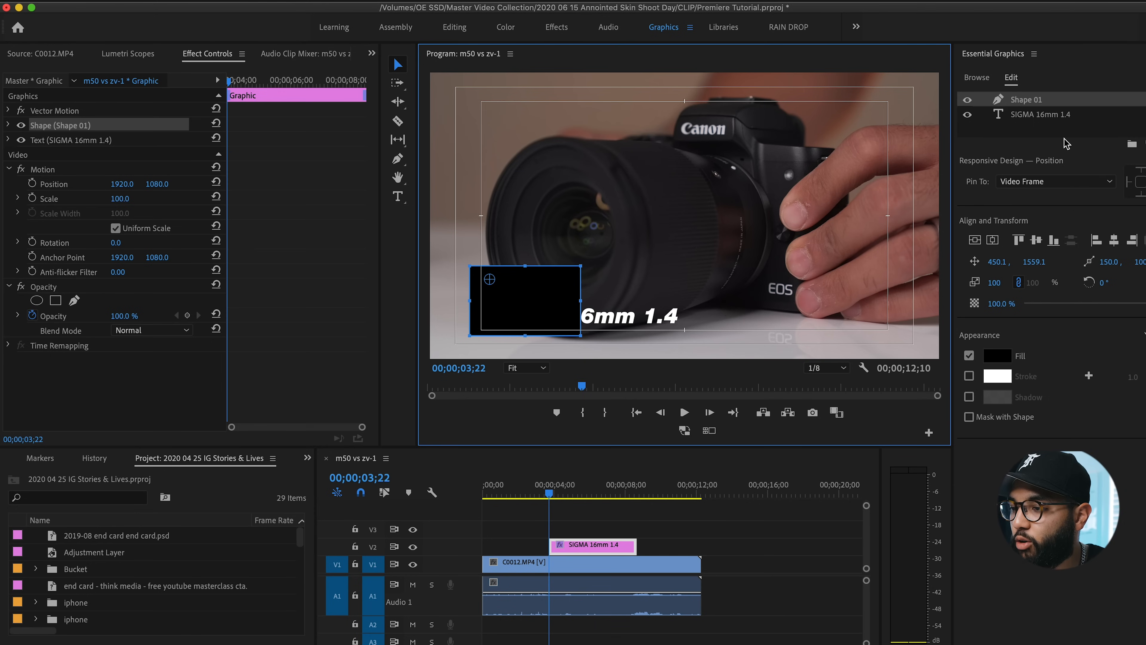
pyautogui.moveTo(1037, 106)
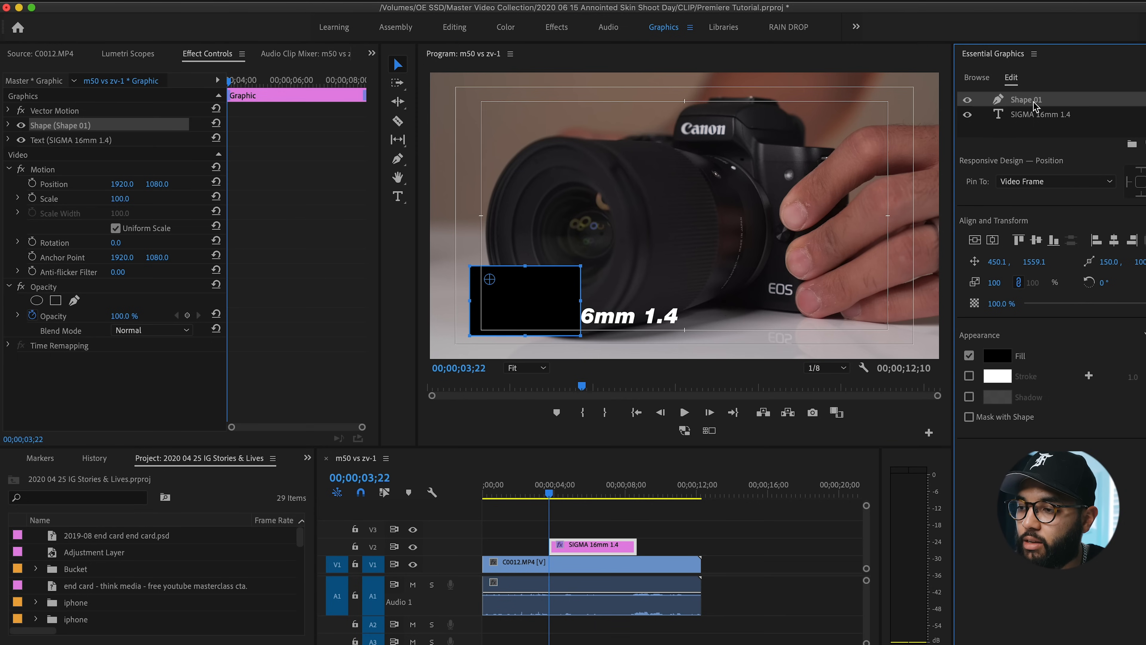
pyautogui.click(1039, 114)
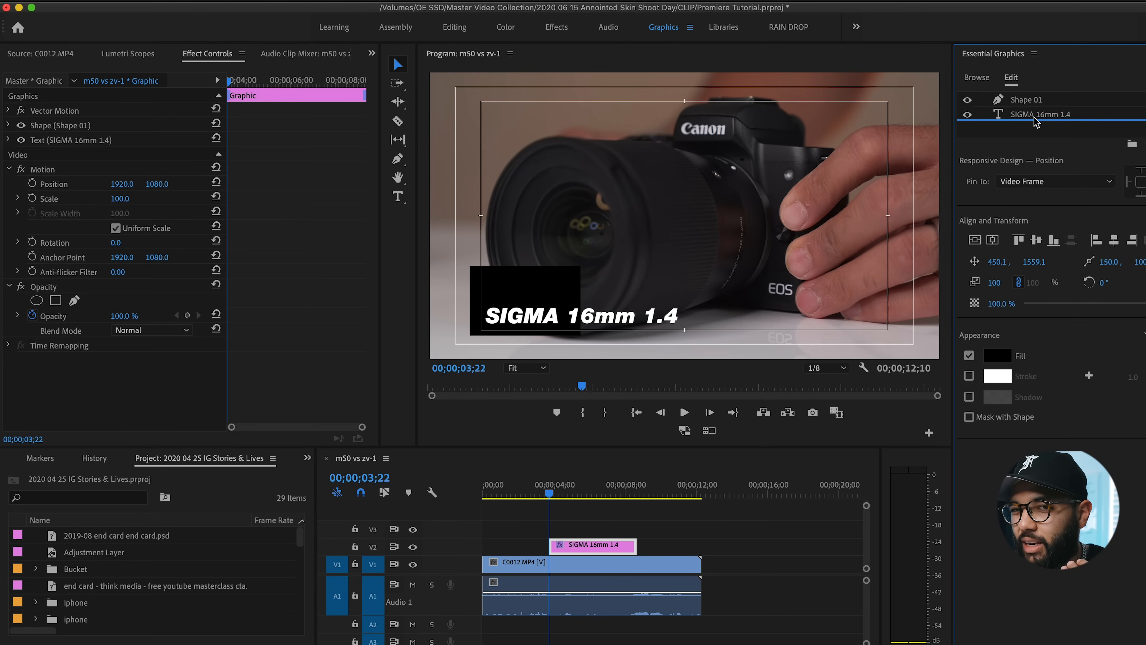
pyautogui.click(1041, 114)
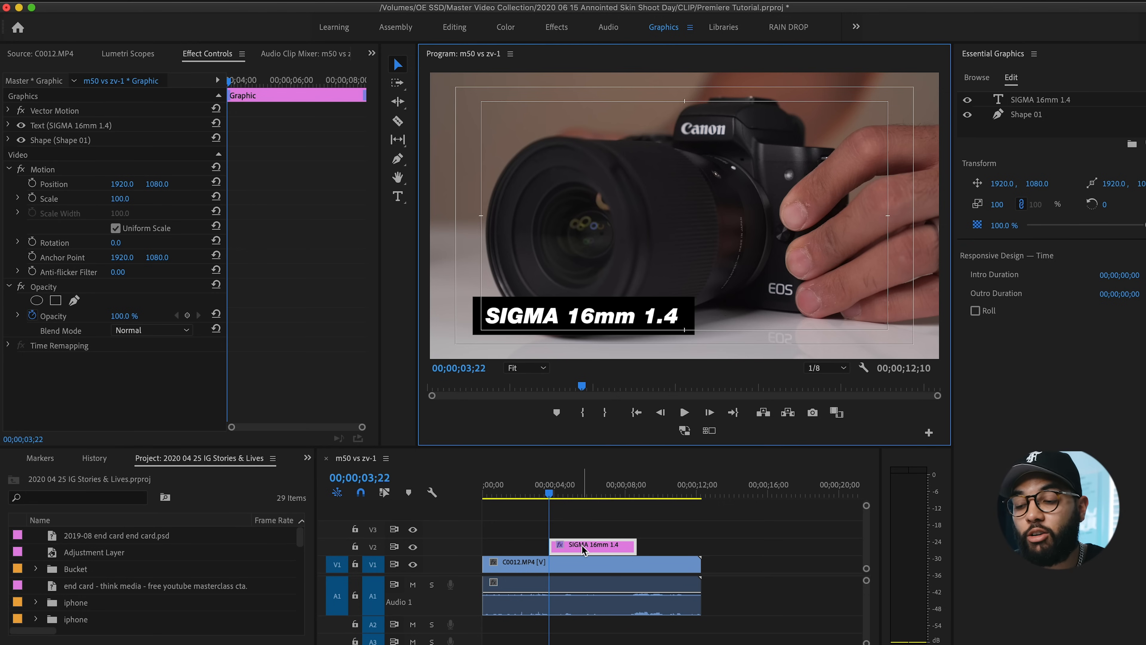
pyautogui.moveTo(583, 549)
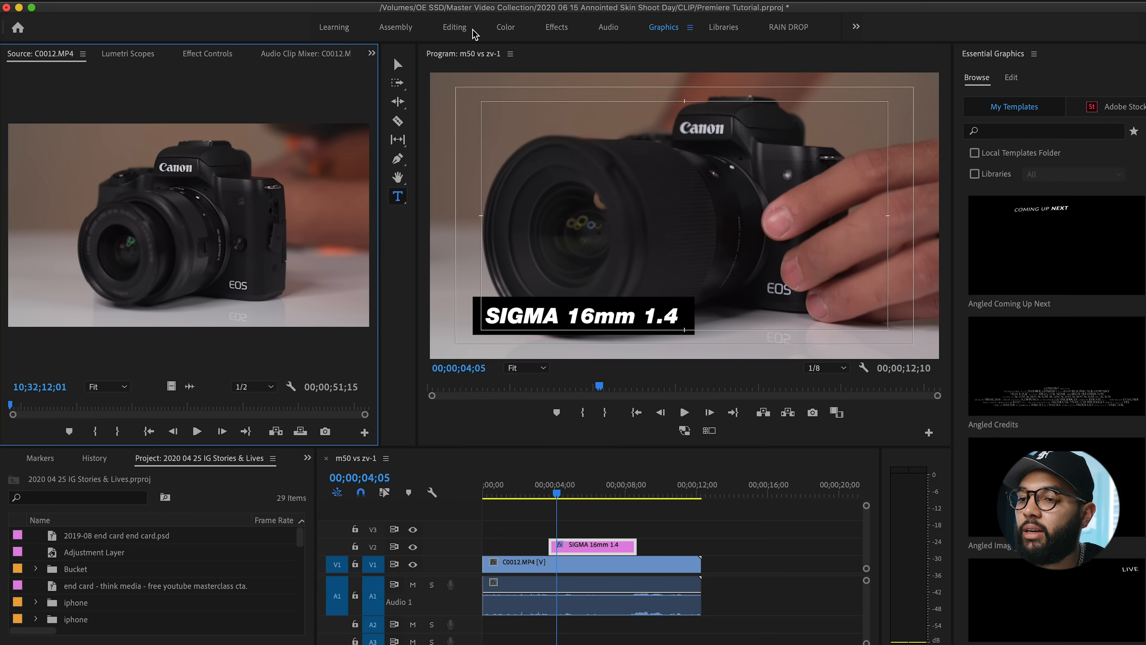
# In the Editing workspace, apply FI: Push Impacts to both ends of the V2 title clip.
pyautogui.click(454, 26)
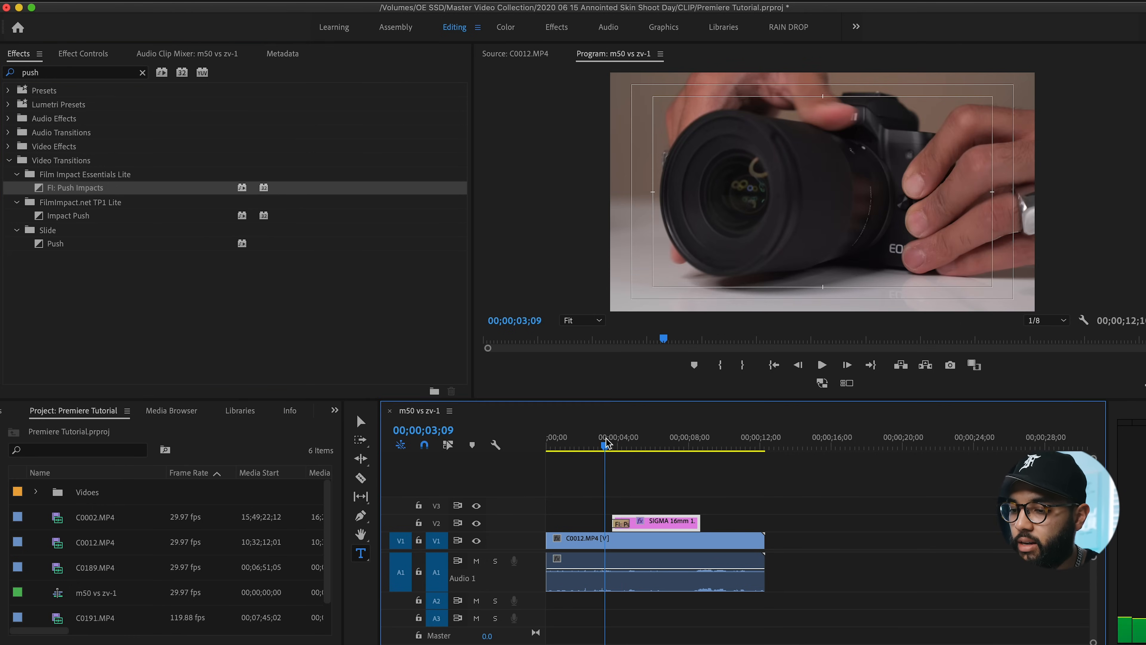
pyautogui.click(821, 364)
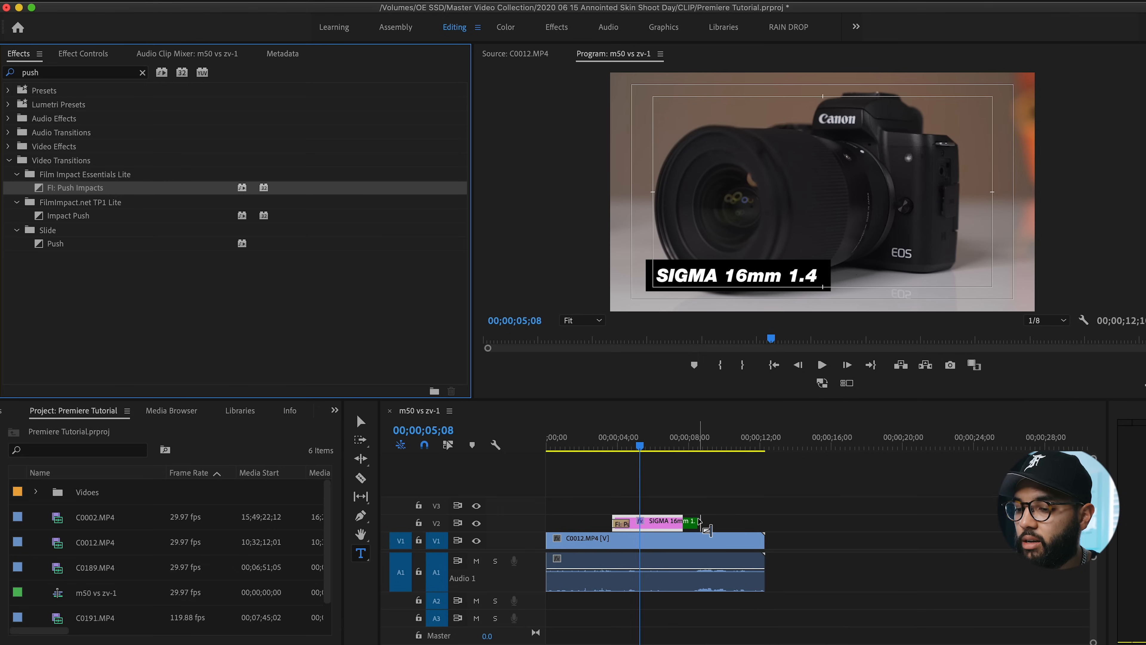
pyautogui.click(620, 437)
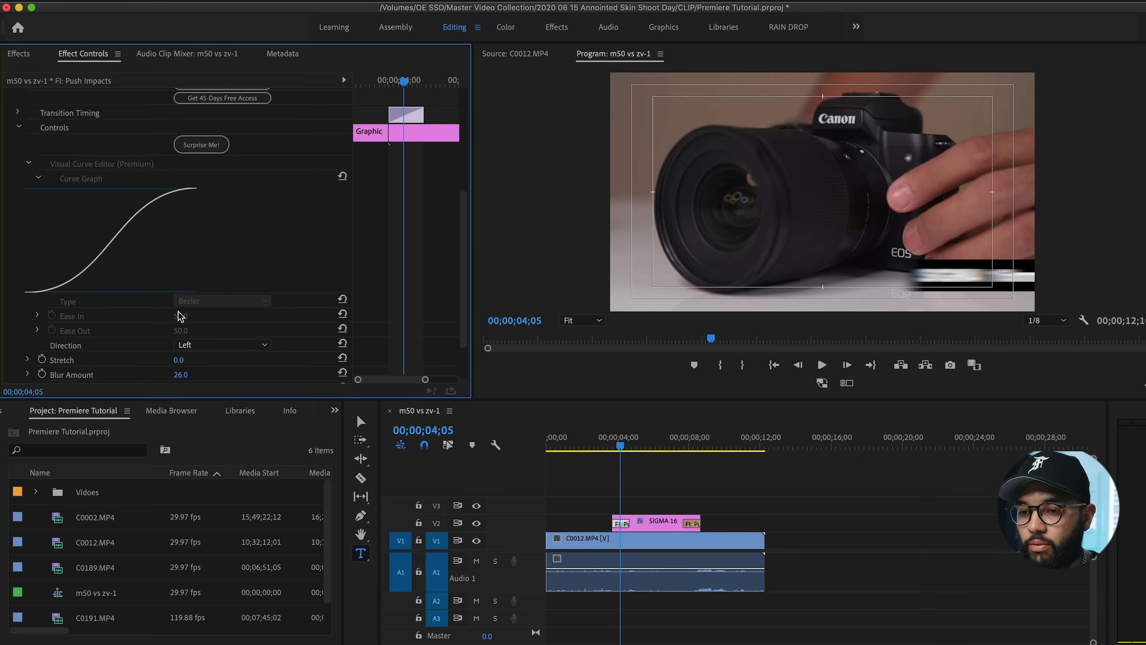
# Set the intro push Direction to Right and select the outro transition's settings.
pyautogui.click(222, 287)
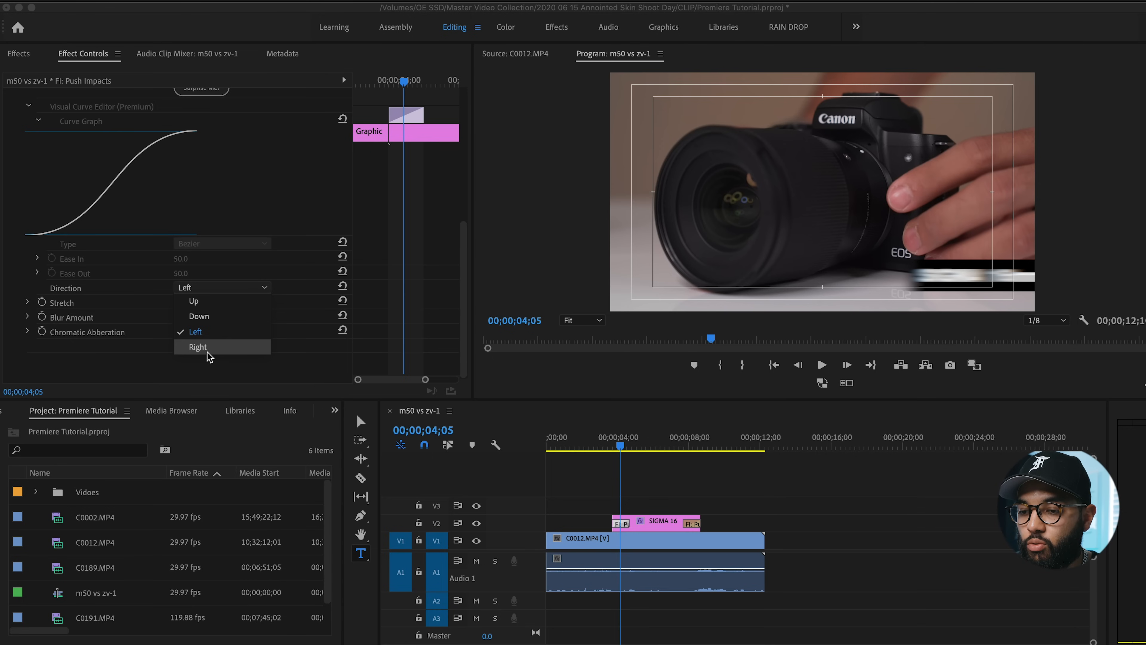
pyautogui.click(198, 346)
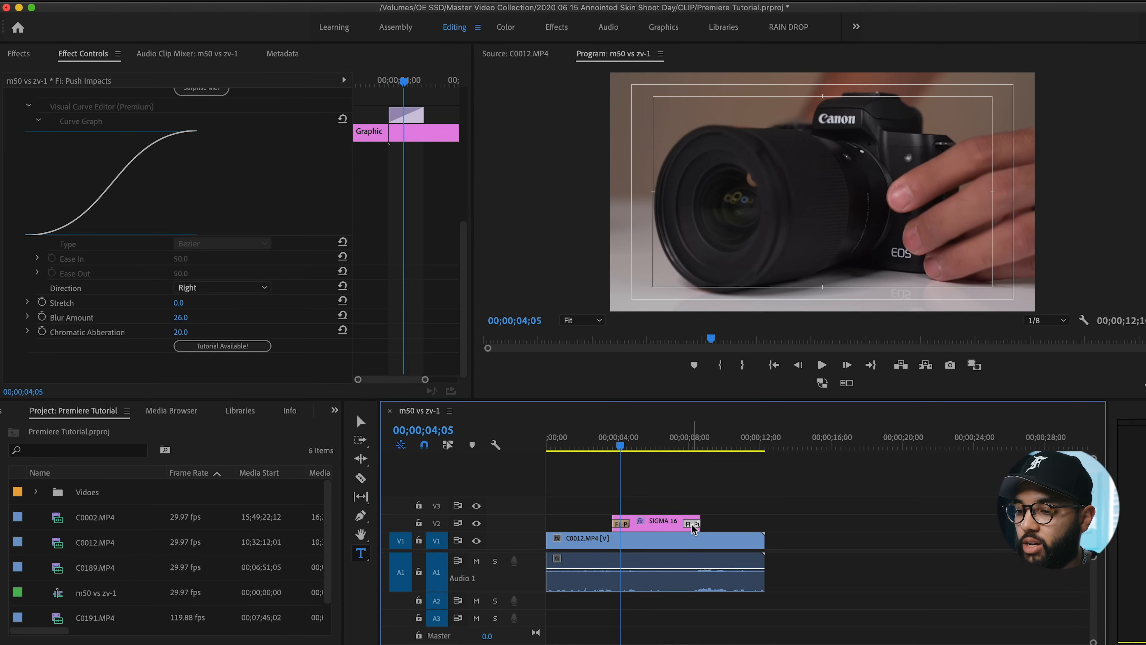
pyautogui.click(222, 287)
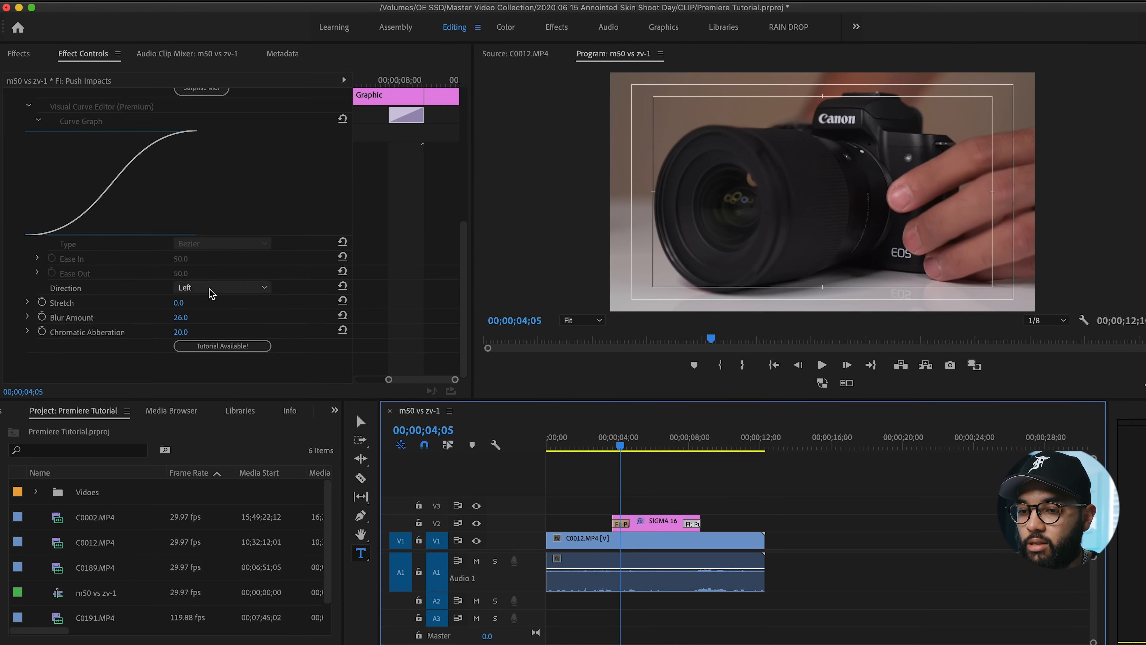